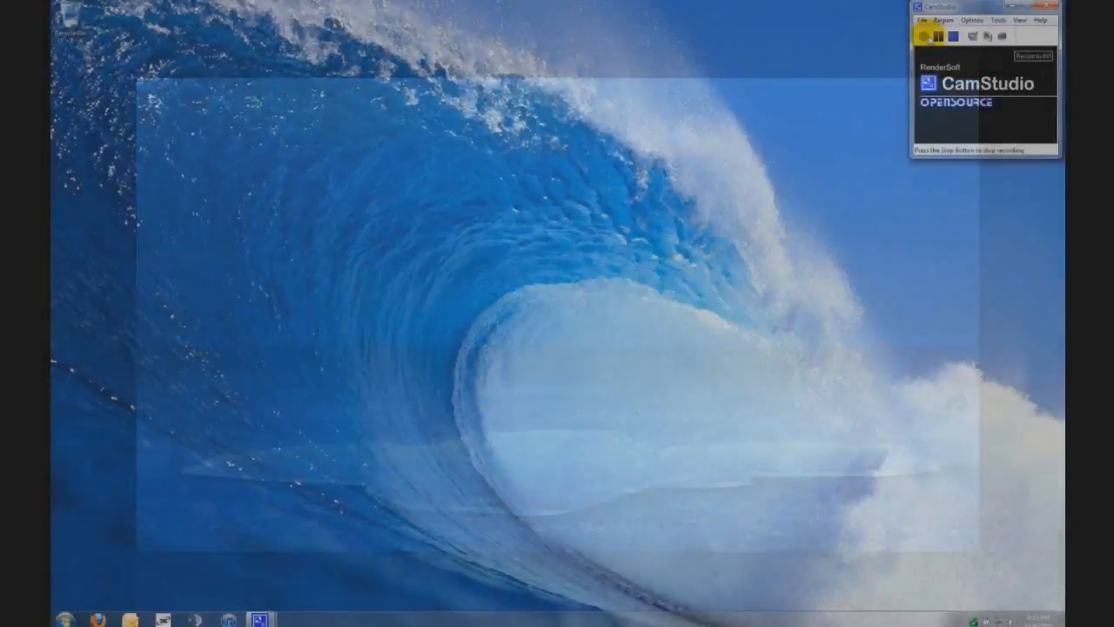
- Enter the Ophcrack address ophcrack.sourceforge.net in place of the Google URL
click(918, 37)
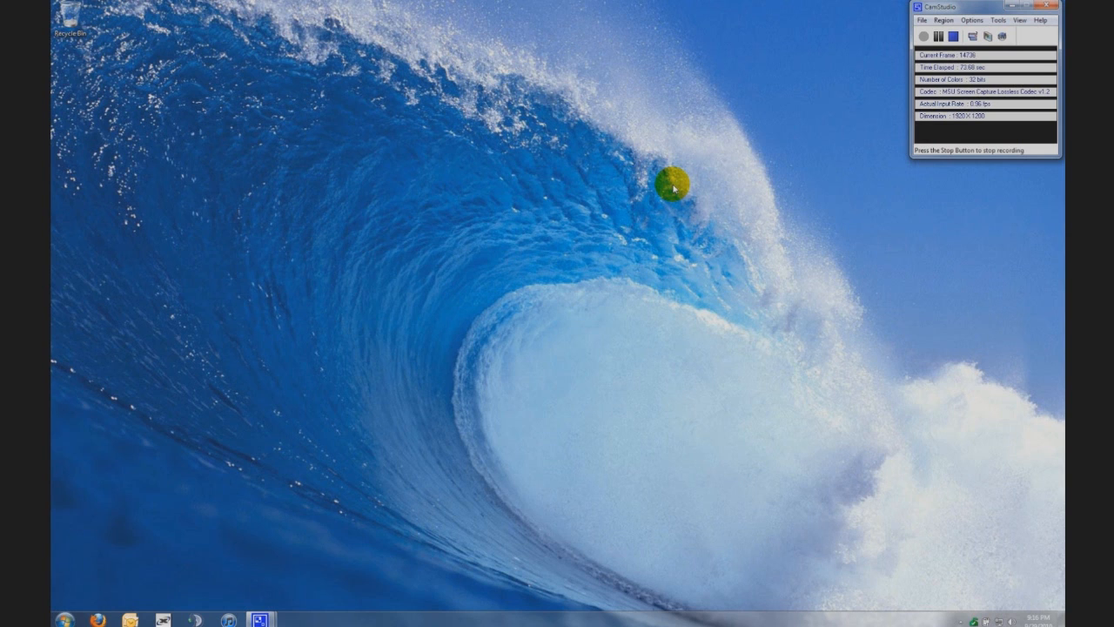
mouse_move(518, 263)
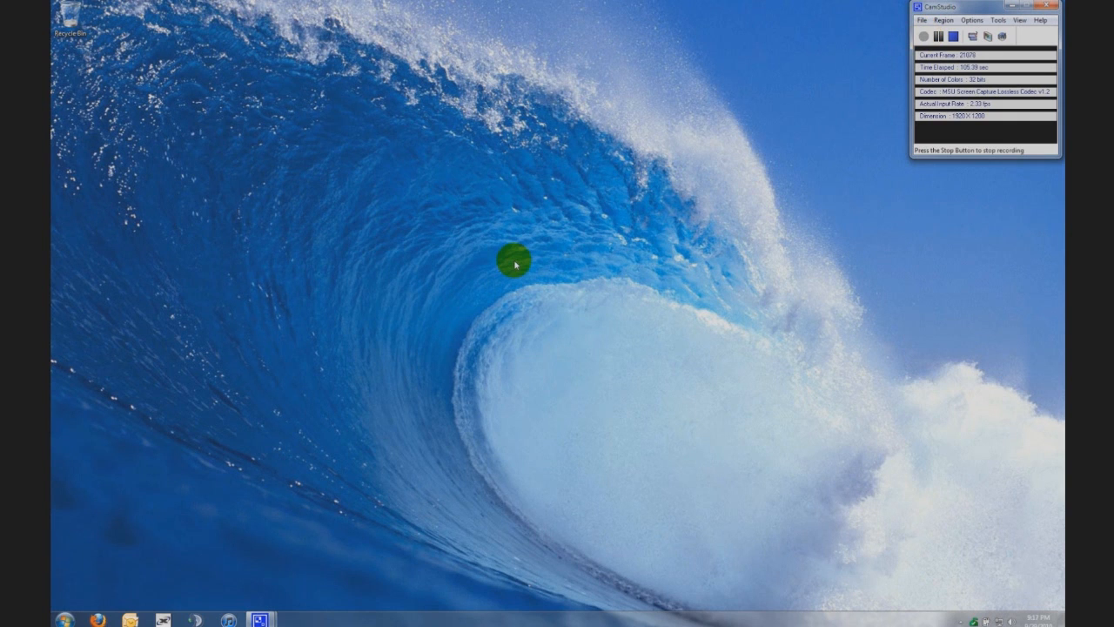
mouse_move(111, 614)
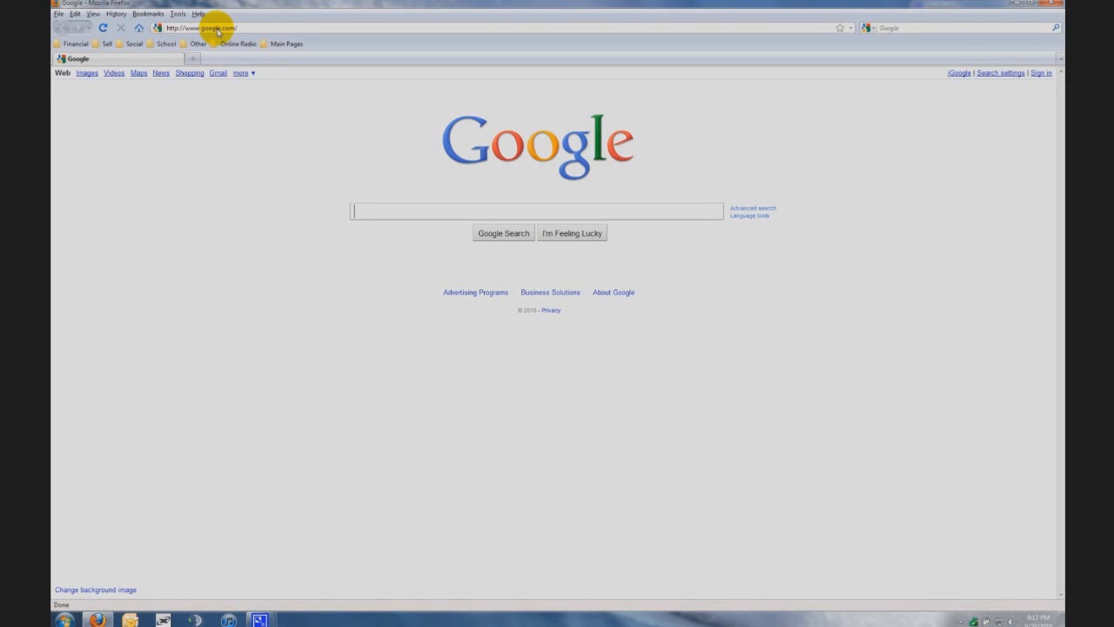
click(200, 27)
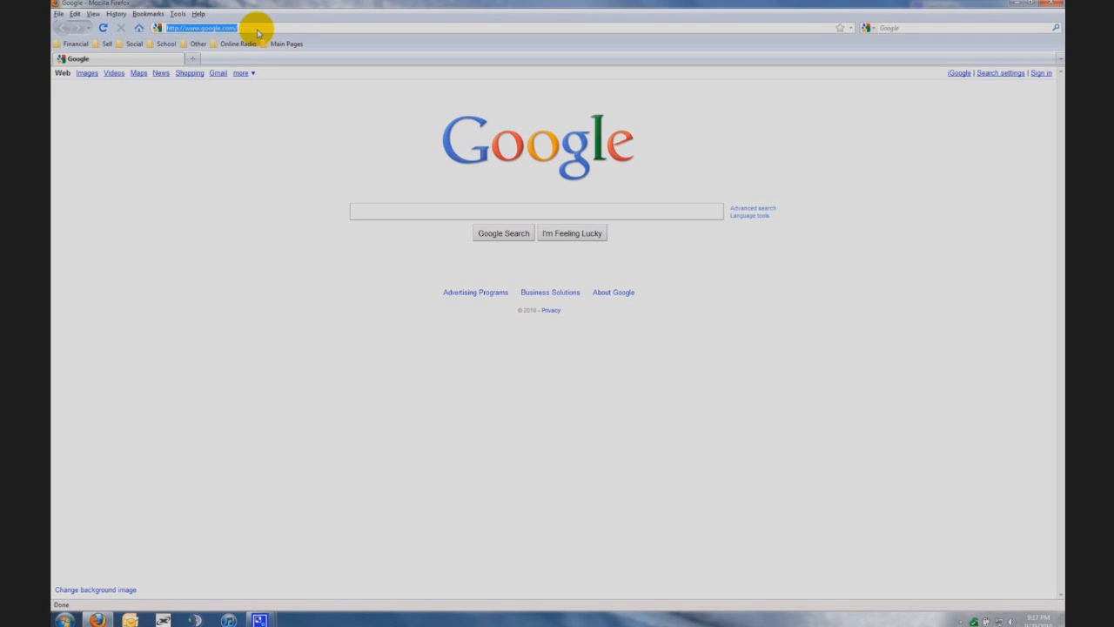
text(http://o)
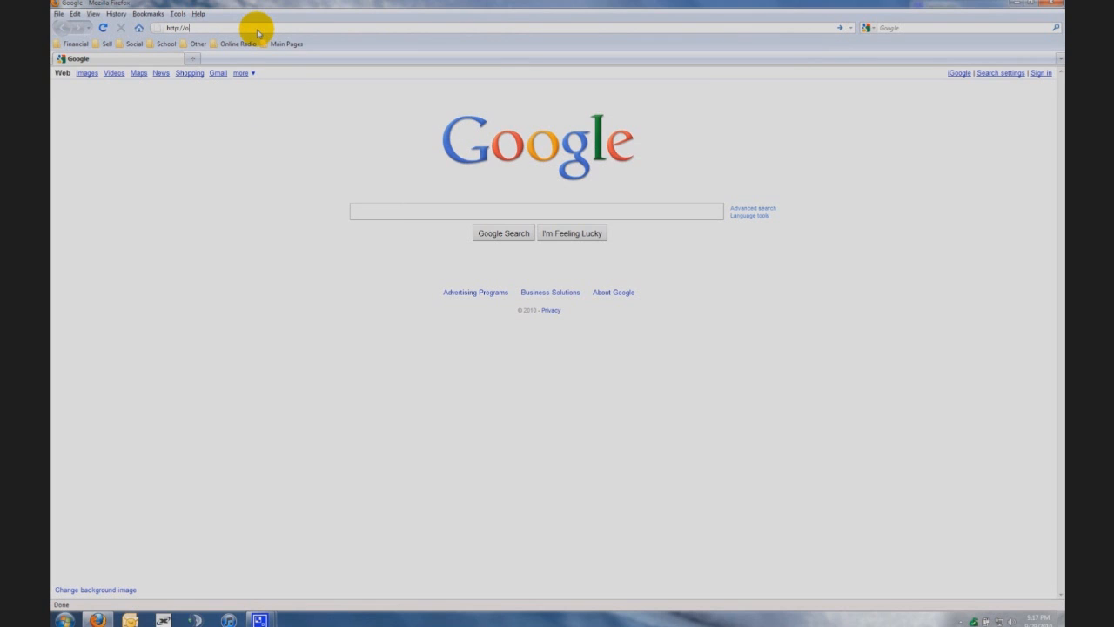
text(phcrack.sourceforge.net/)
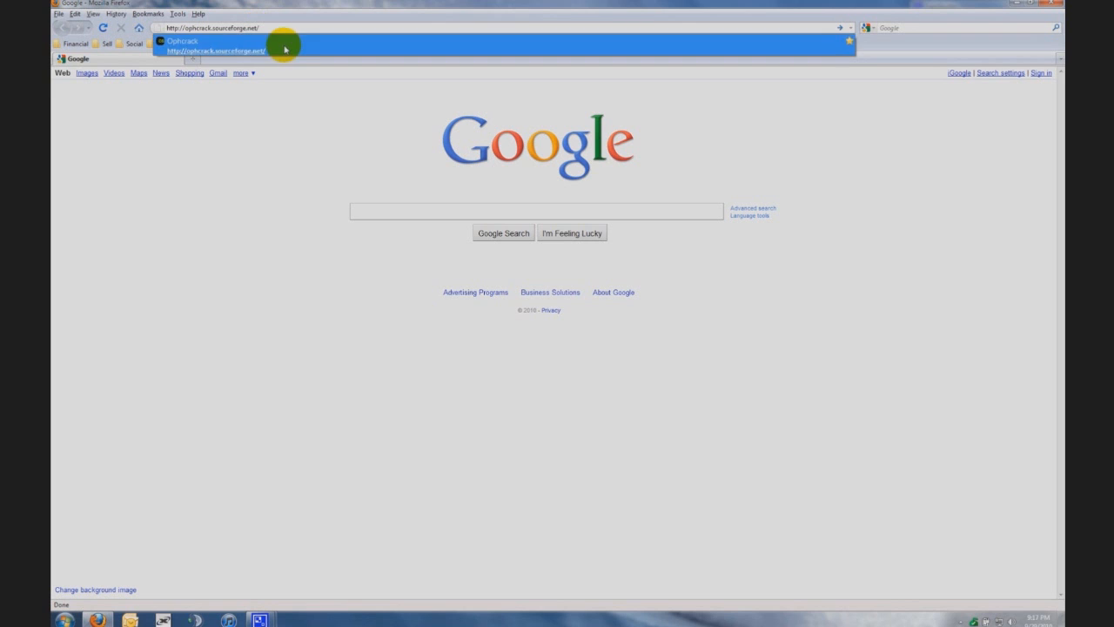
- Go to the Ophcrack site and reach the LiveCD download page for the Vista ISO
click(217, 45)
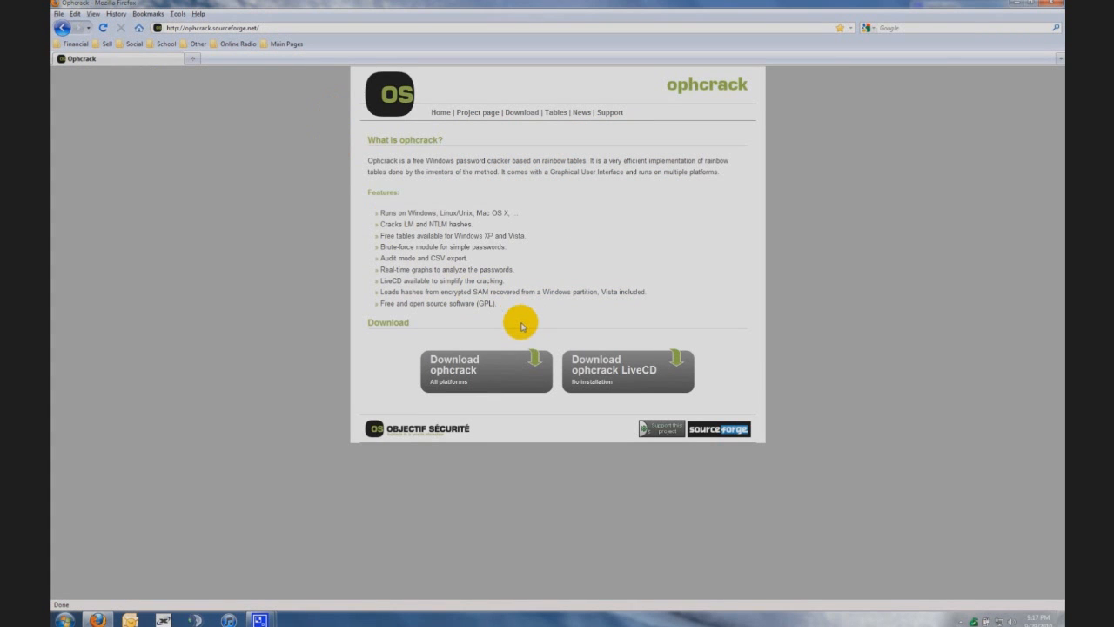
mouse_move(523, 288)
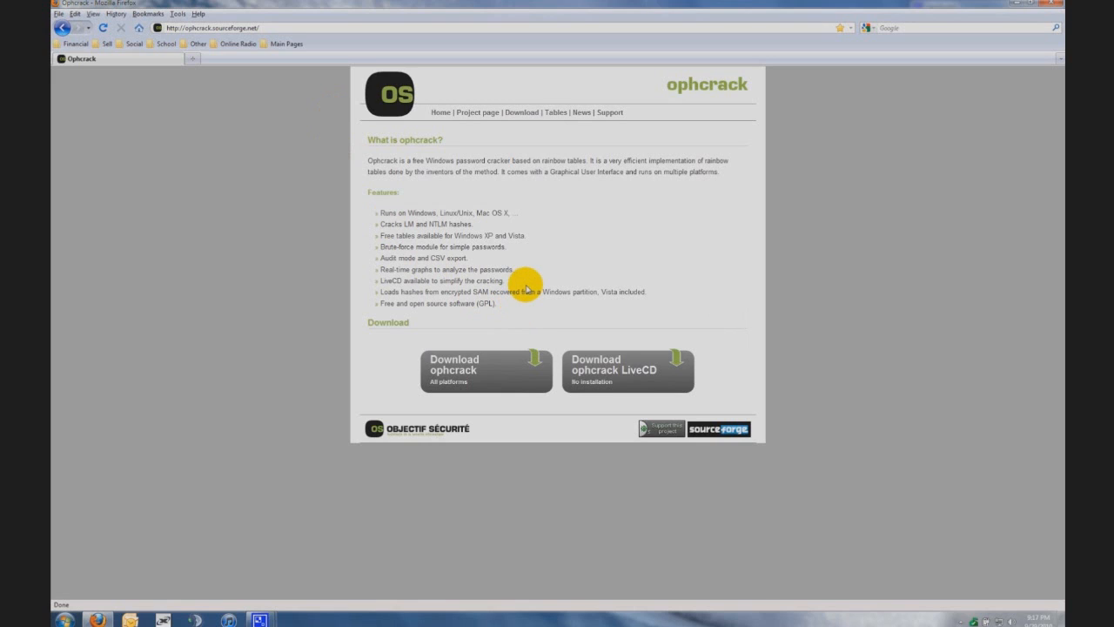
mouse_move(596, 370)
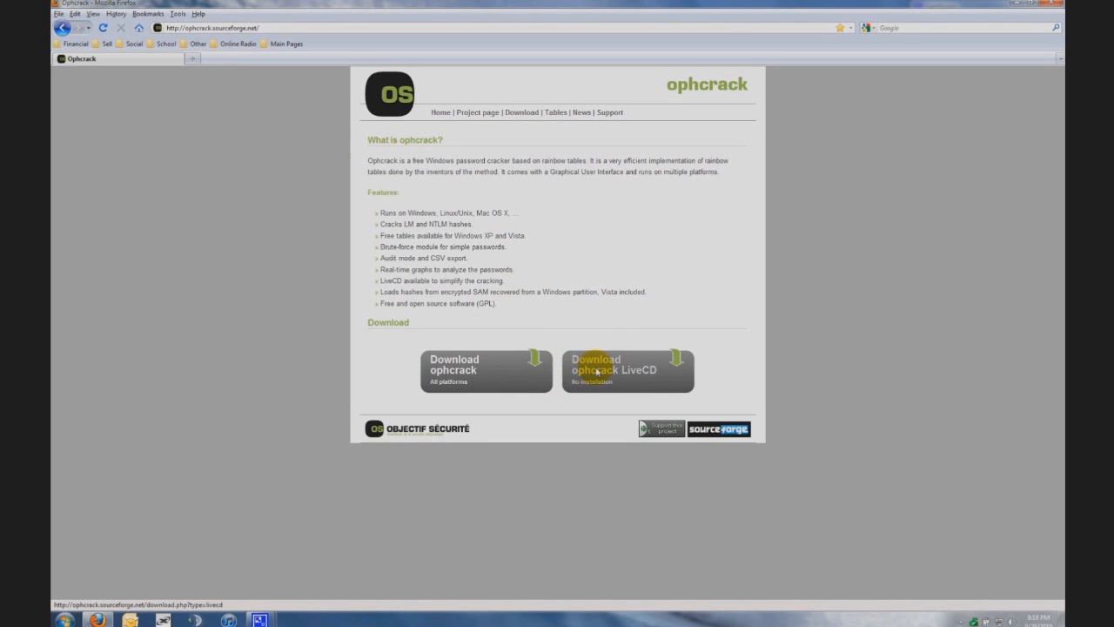
click(601, 359)
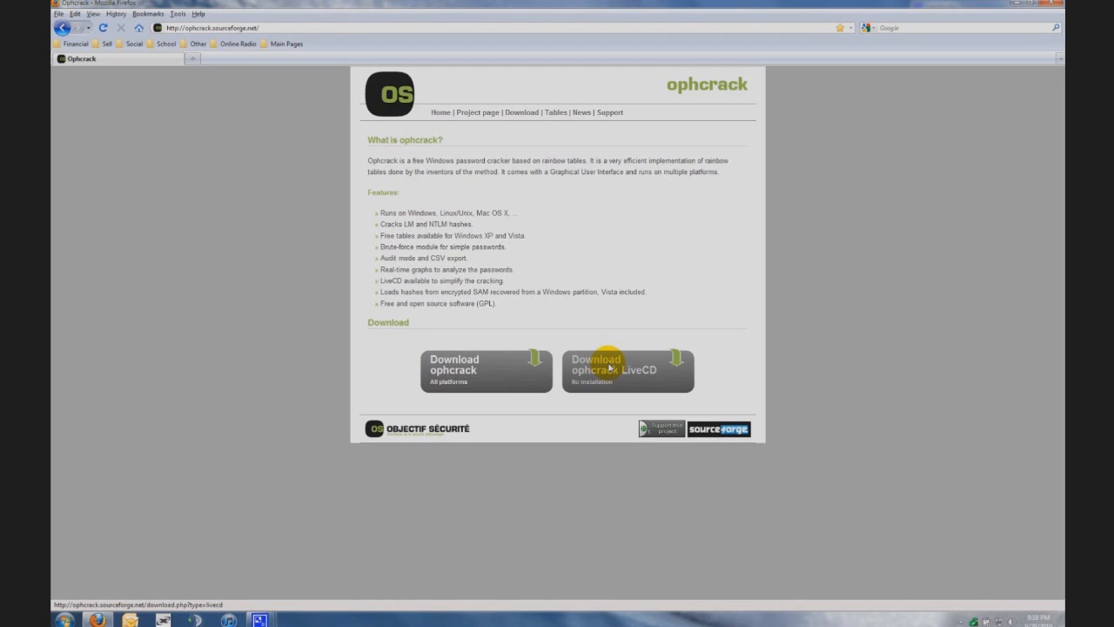
click(611, 360)
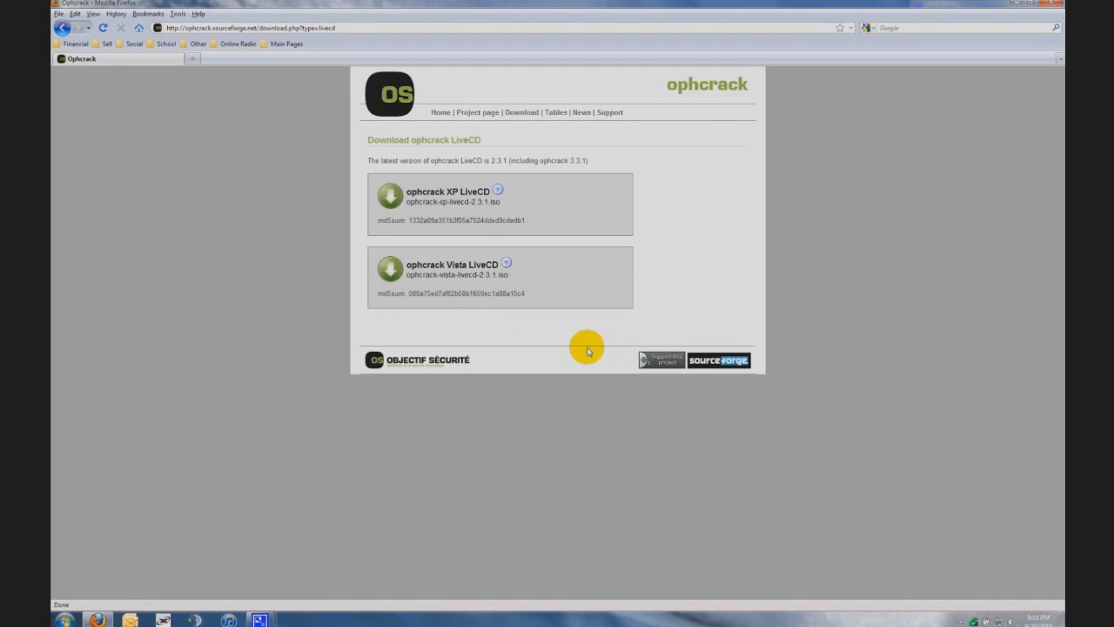
mouse_move(448, 209)
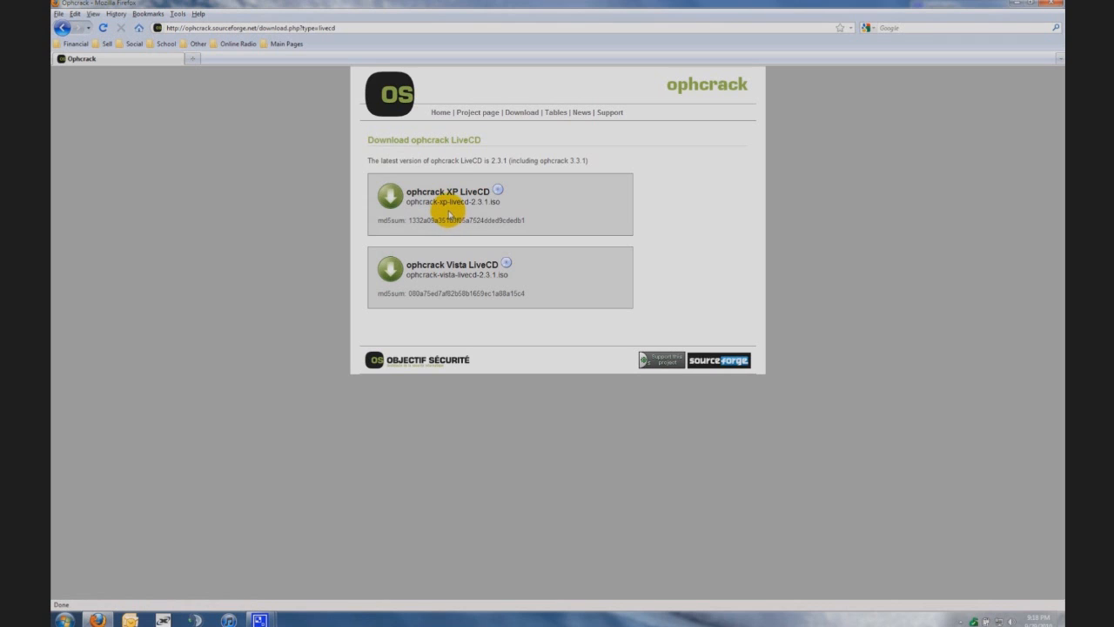
mouse_move(437, 190)
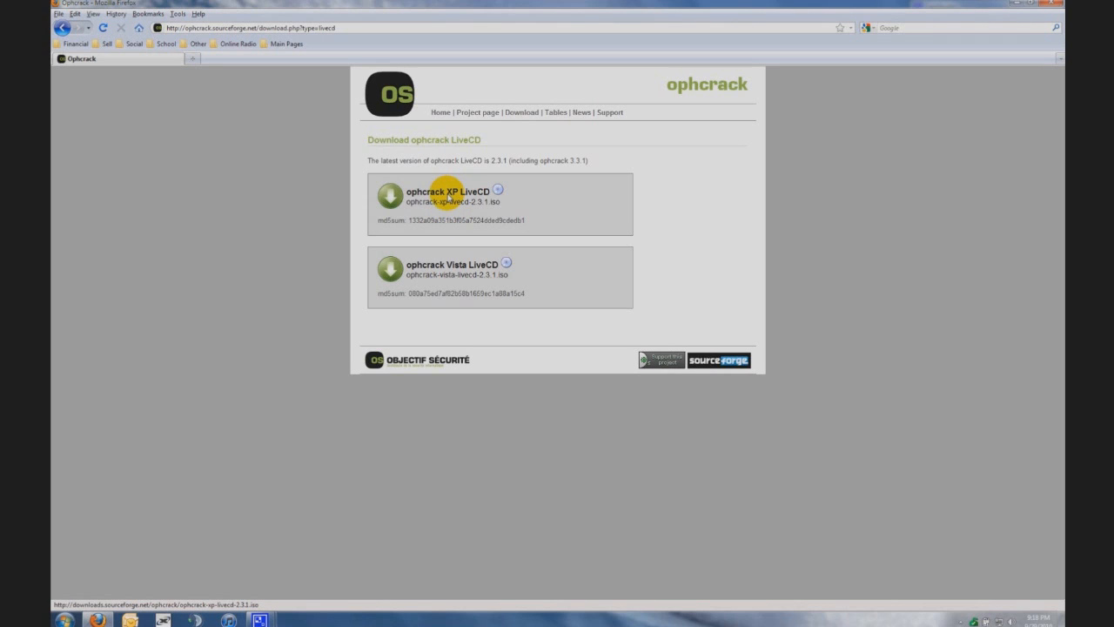
mouse_move(437, 265)
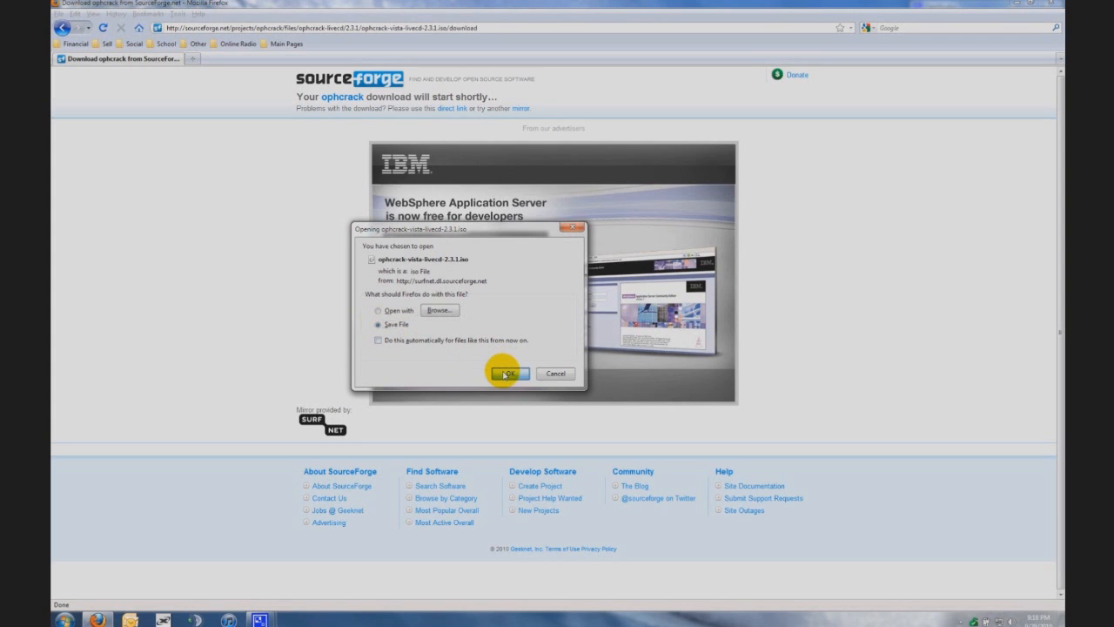
- Confirm saving the Vista LiveCD ISO, then cancel the download and dismiss the Downloads window
click(508, 373)
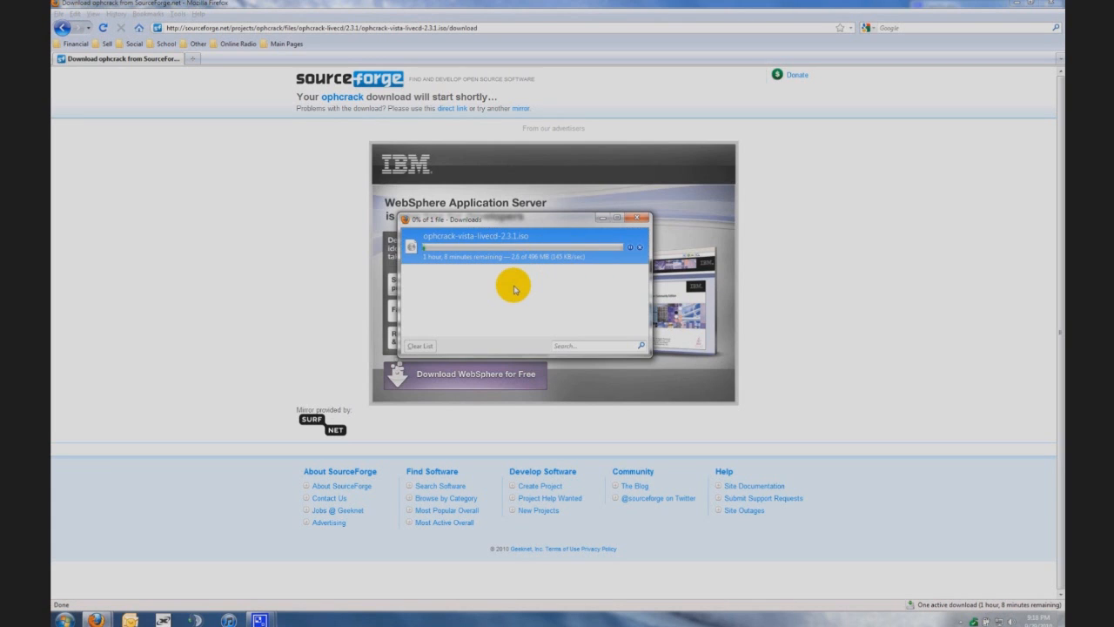
click(638, 246)
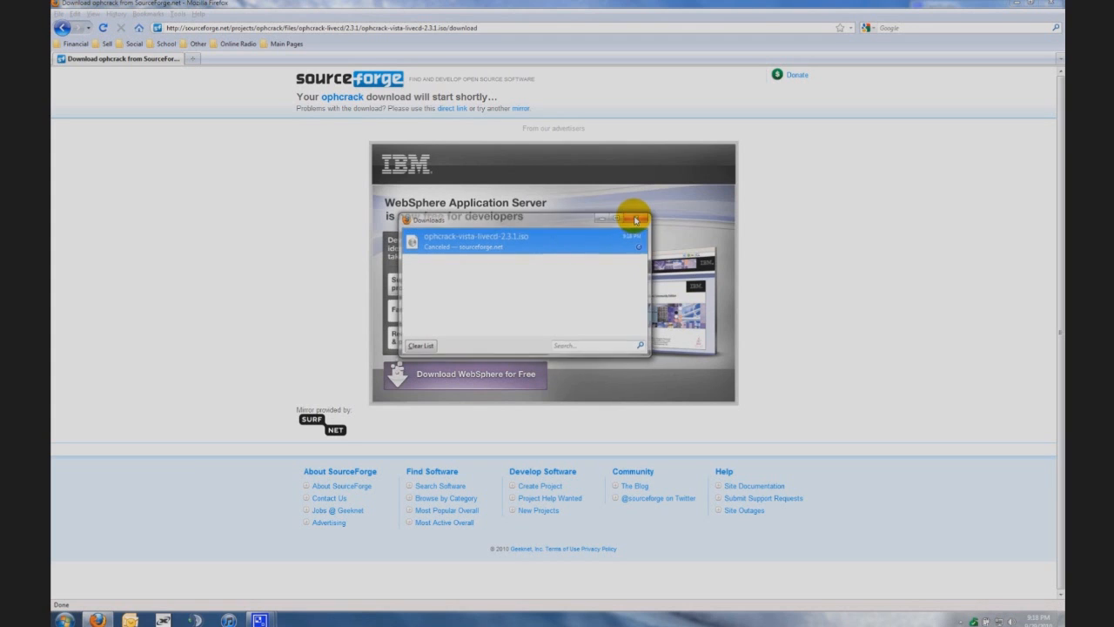
click(642, 220)
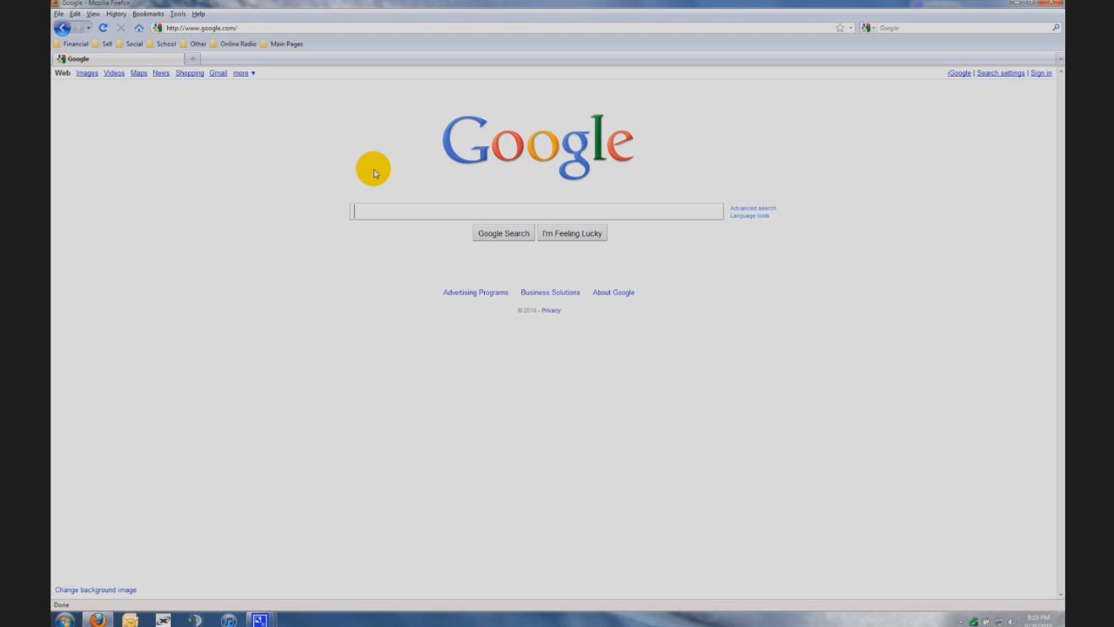
click(200, 27)
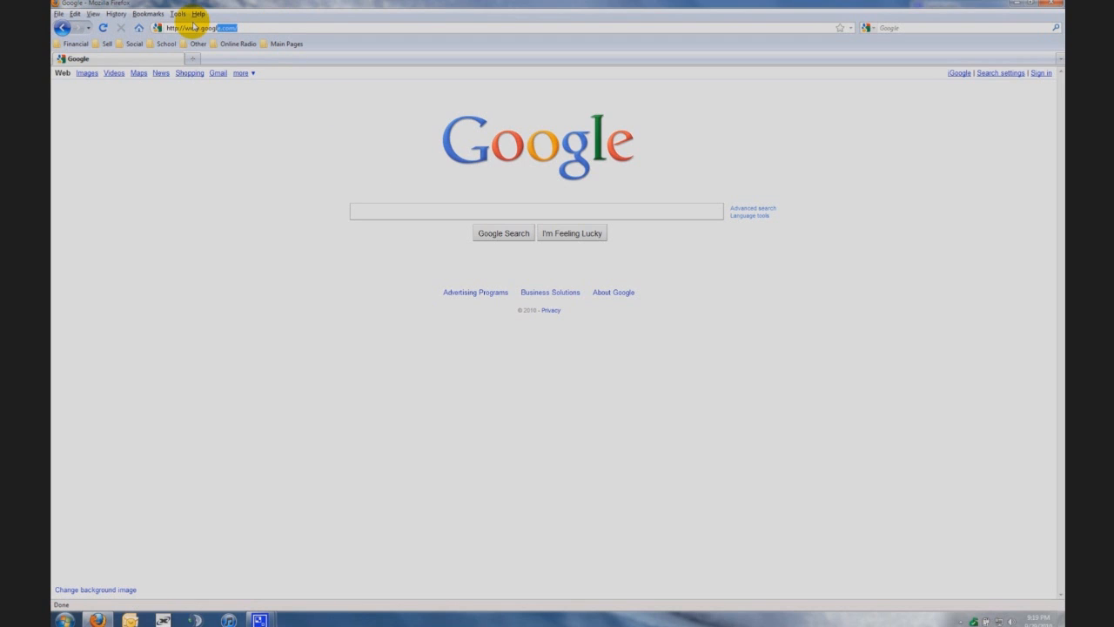
text(http://)
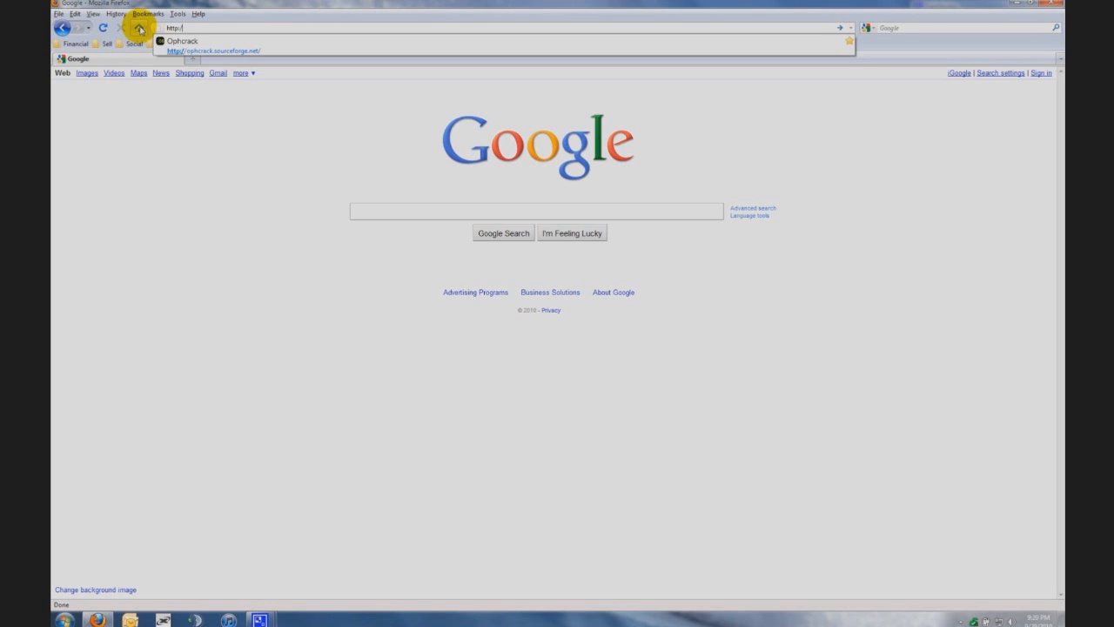
text(www.imgburn.com/)
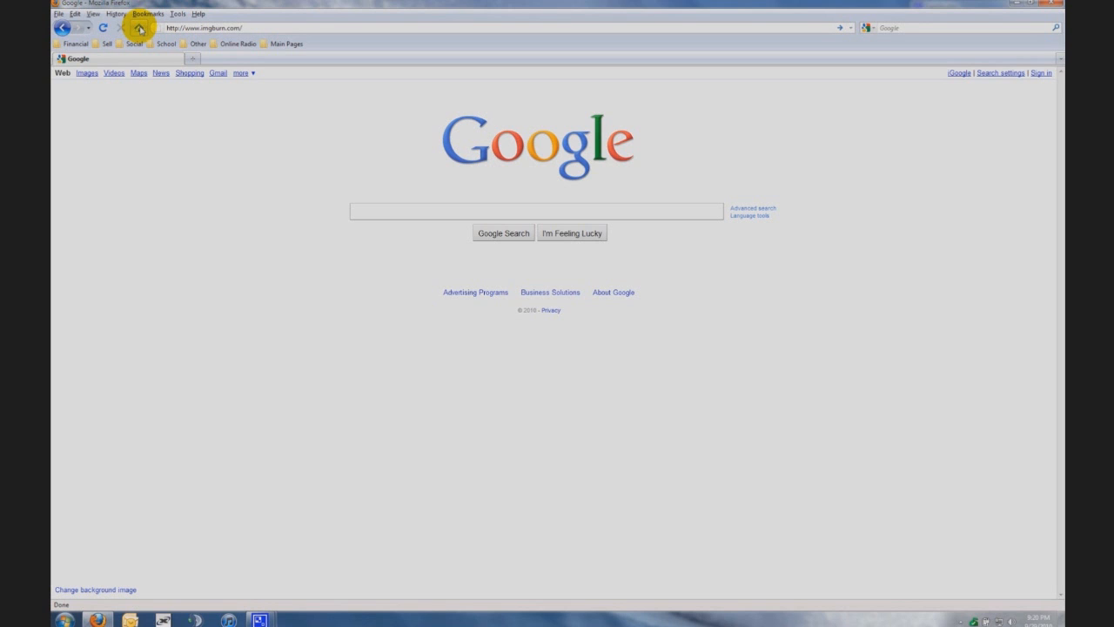
- Download the ImgBurn 2.5.2.0 setup from 'Mirror 6 - Provided by ImgBurn' and save the file
click(147, 29)
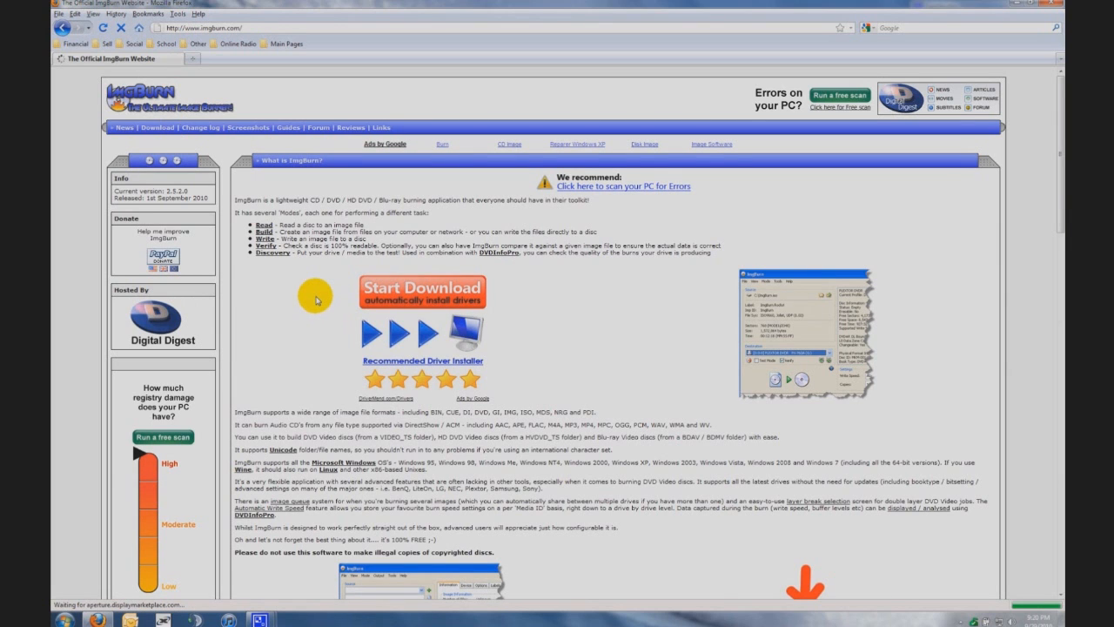
mouse_move(154, 129)
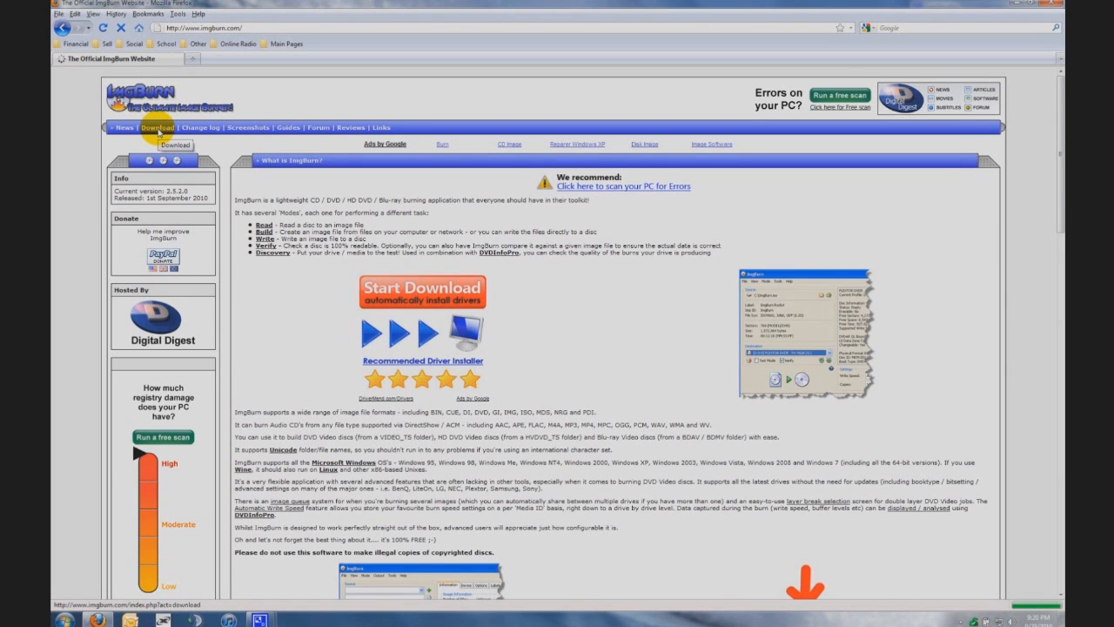
click(155, 129)
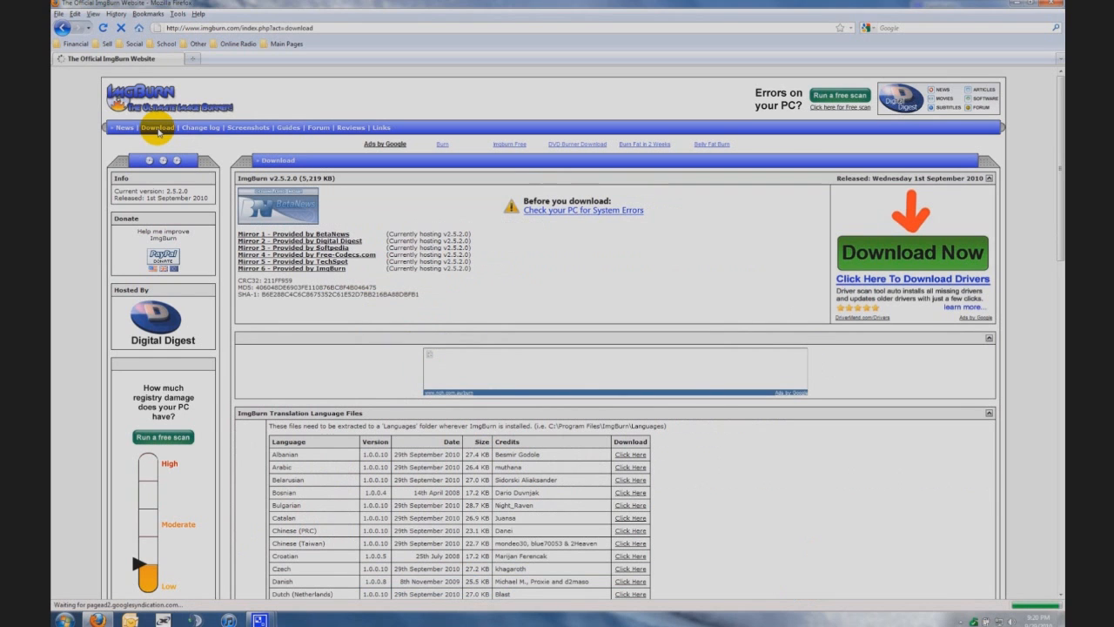
scroll(down, 3)
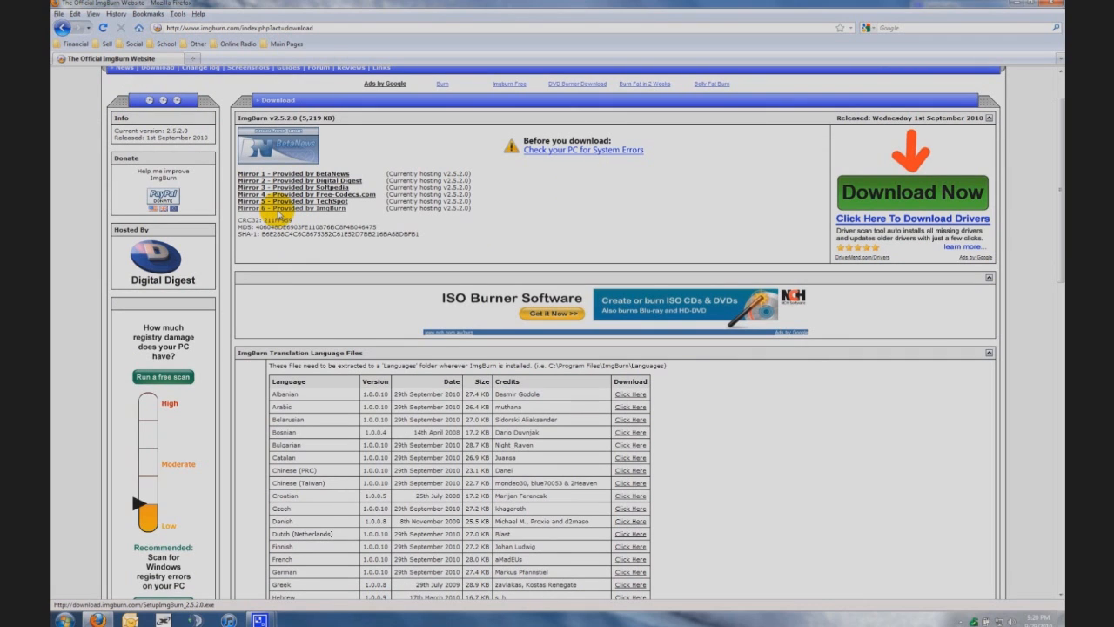
click(291, 208)
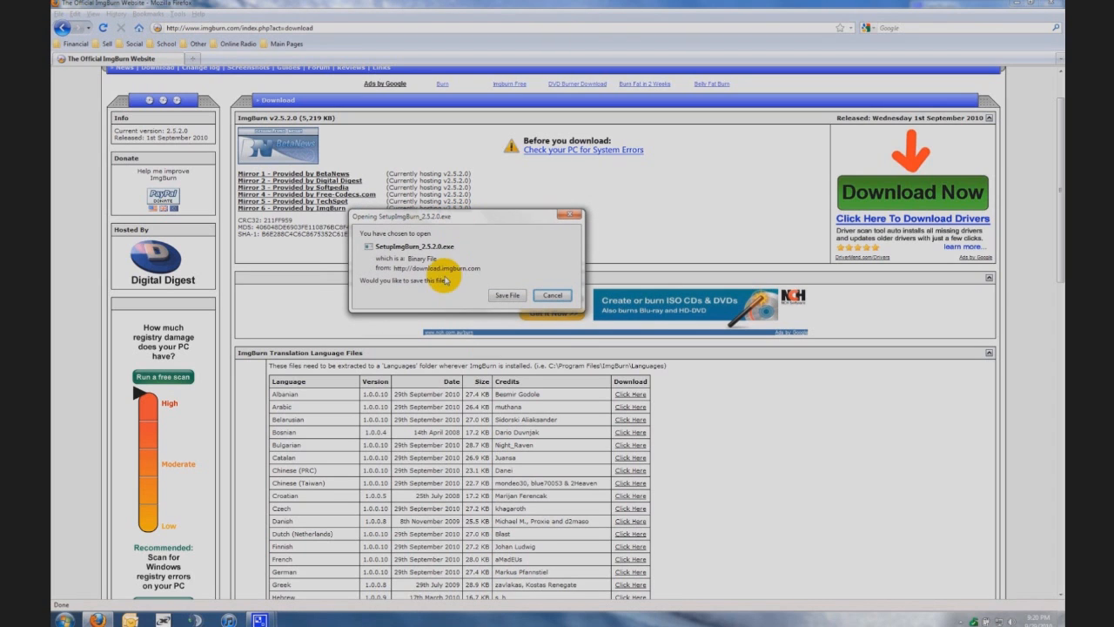
click(508, 295)
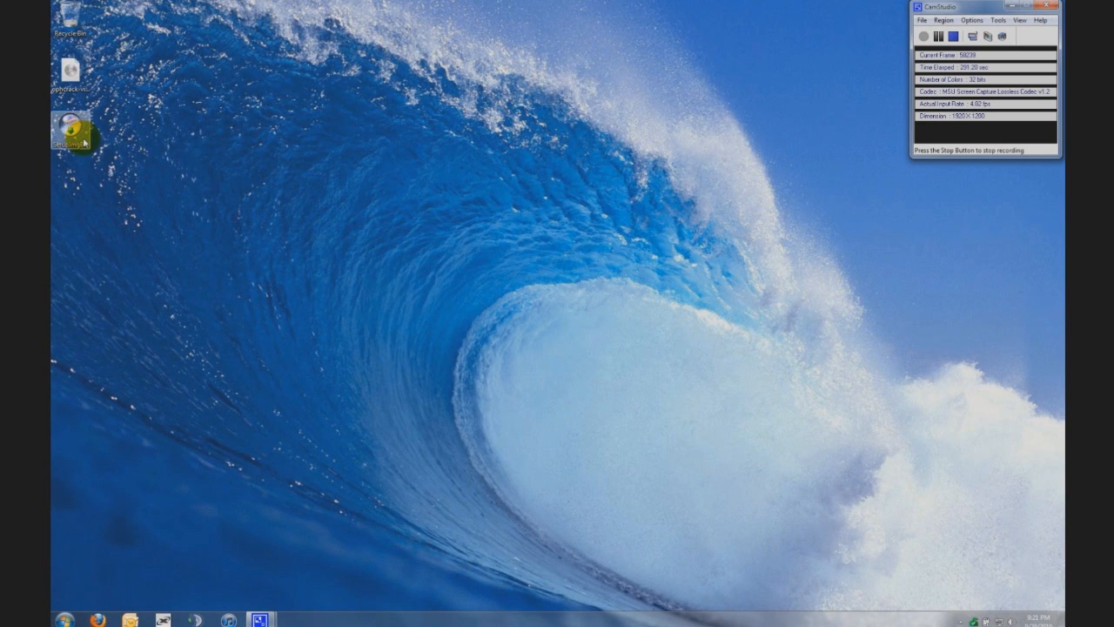
mouse_move(66, 125)
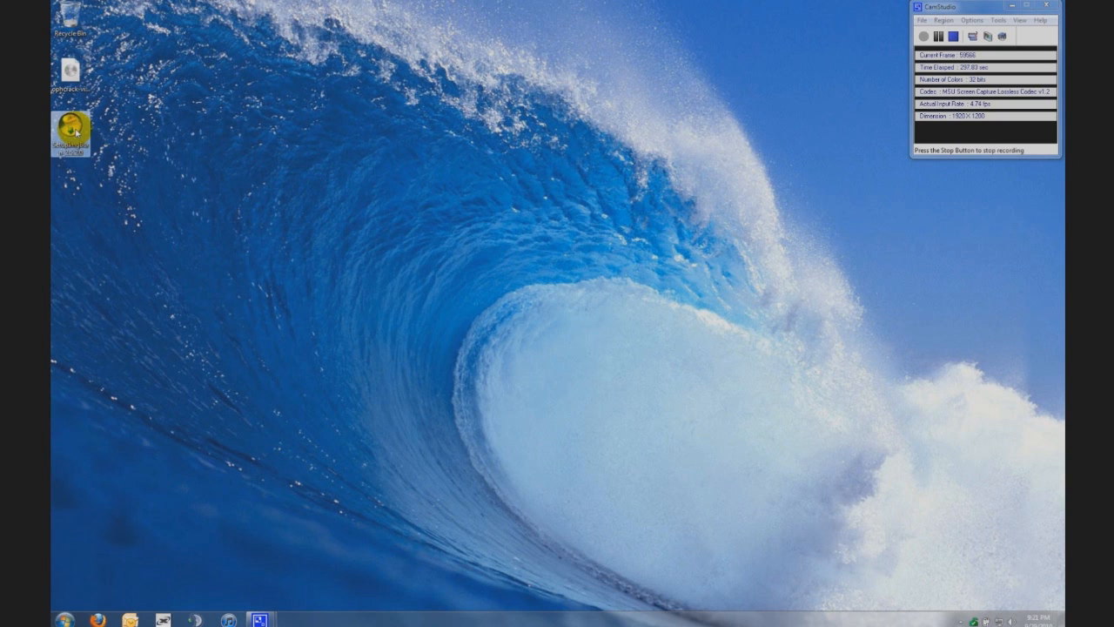
double_click(72, 123)
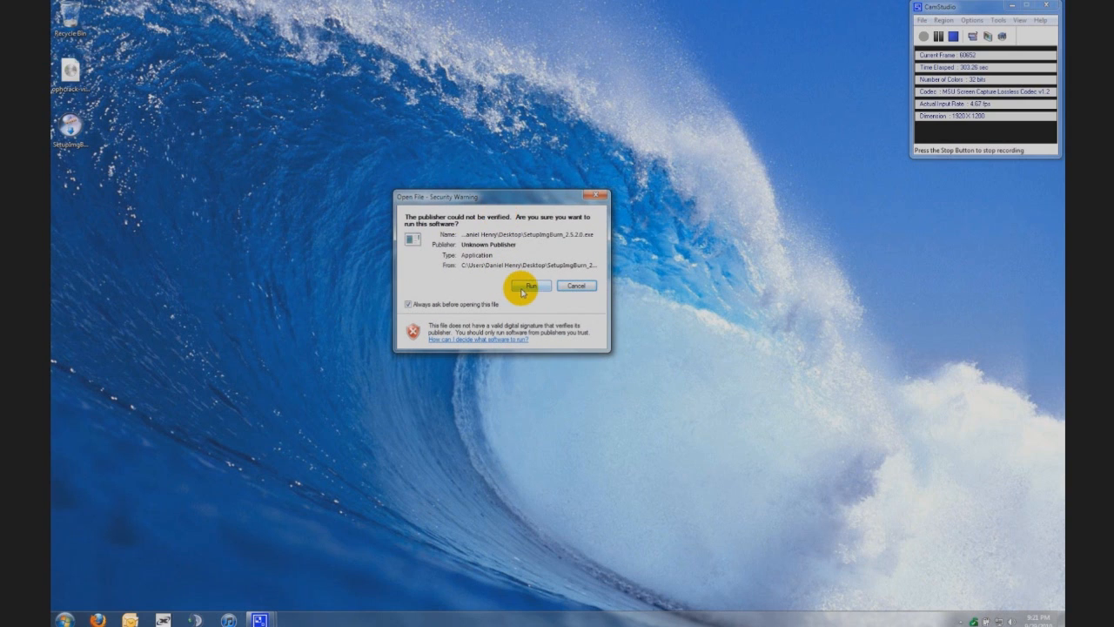
click(525, 286)
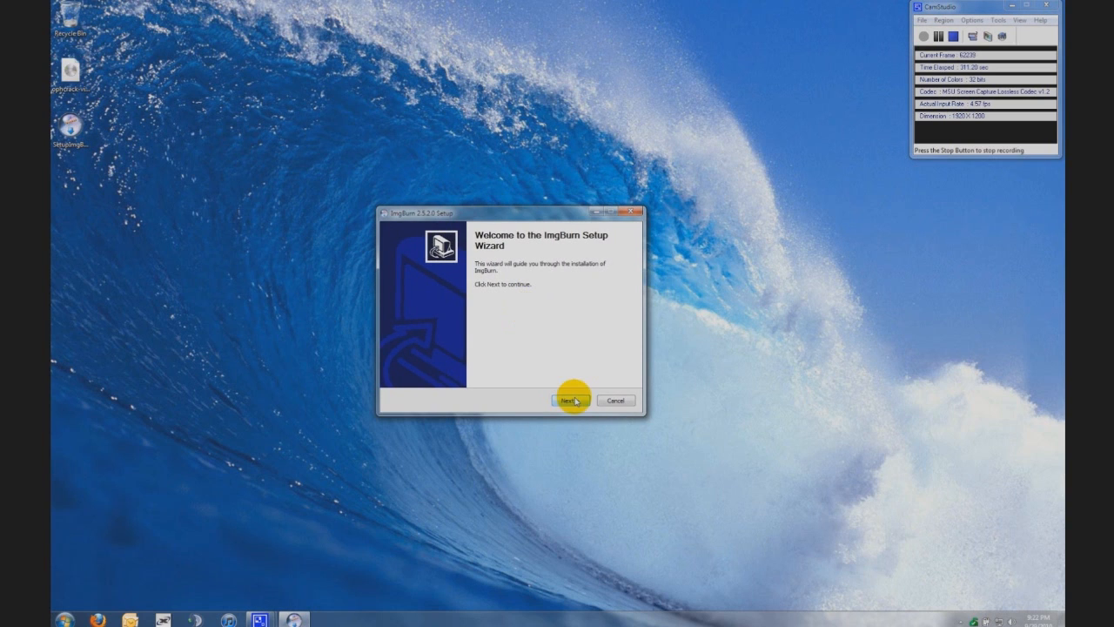
mouse_move(612, 400)
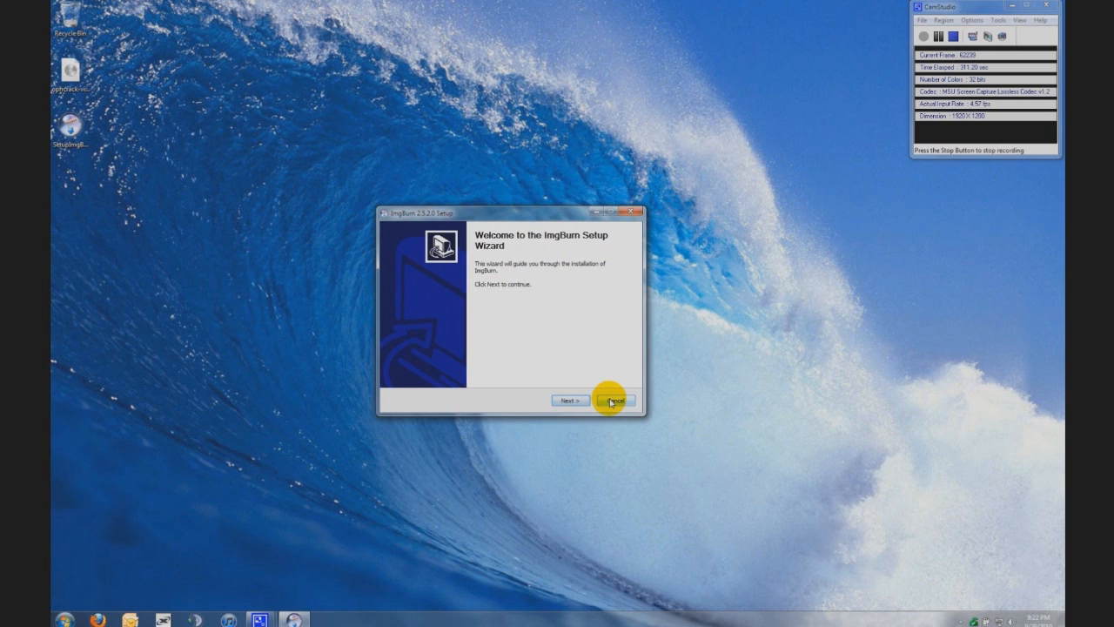
click(613, 400)
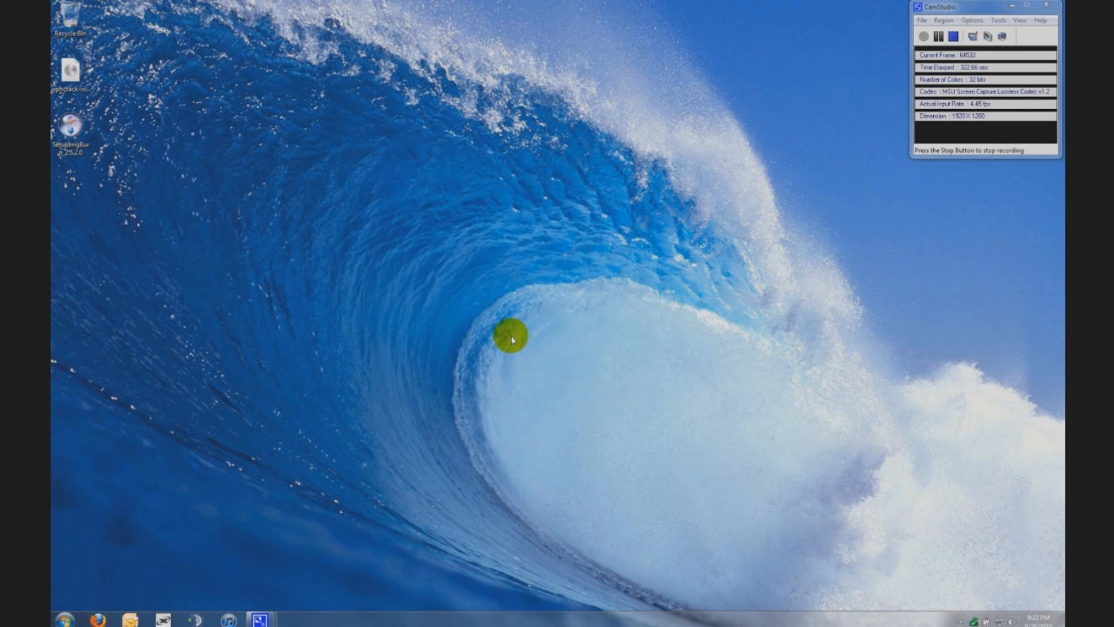
- Launch ImgBurn from the Start menu search by entering 'ima'
click(70, 619)
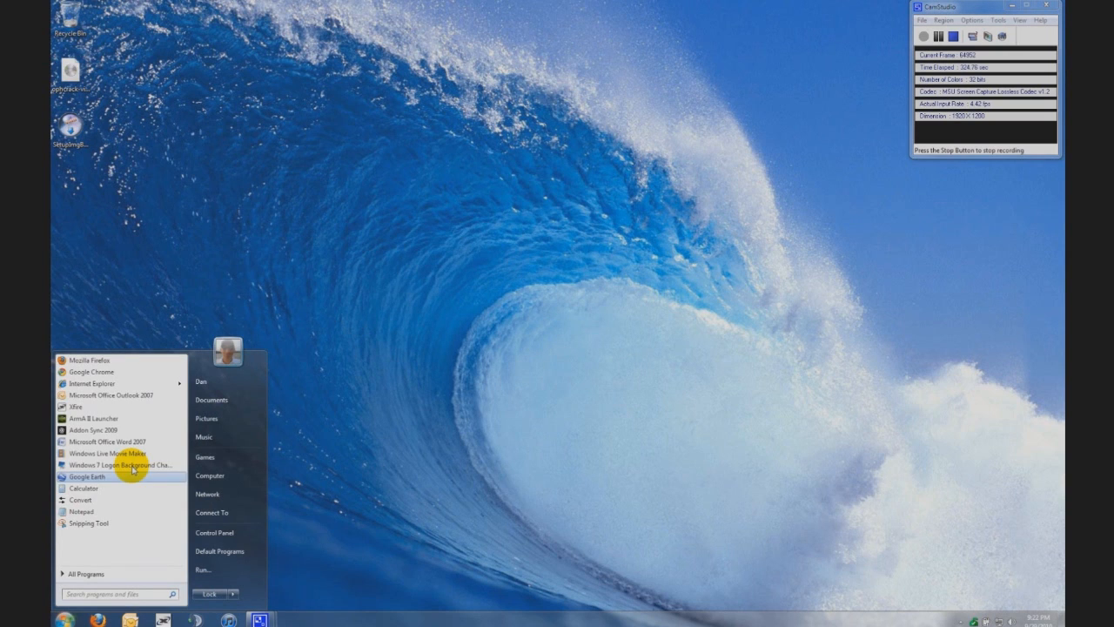
mouse_move(143, 563)
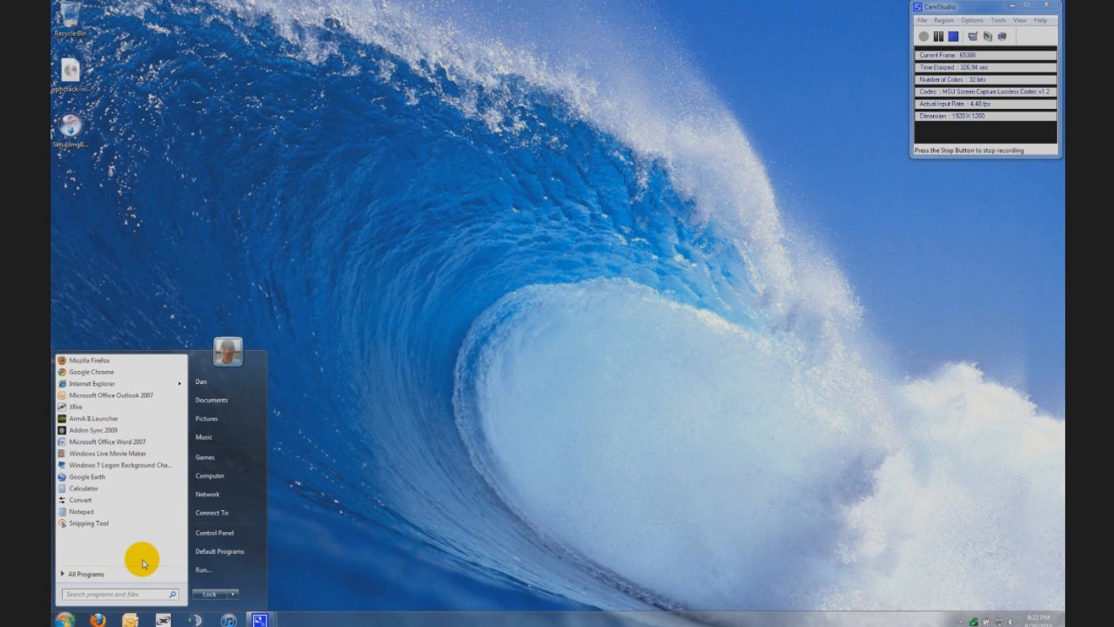
text(ima)
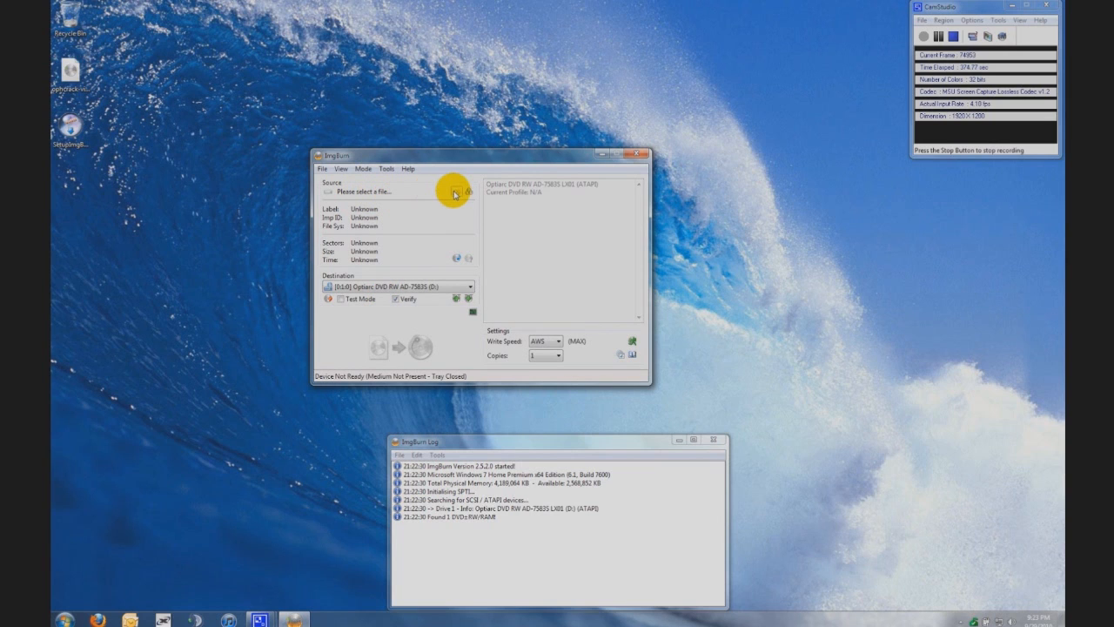
- Browse for a source file, view the ophcrack ISO without choosing it, then close ImgBurn
click(320, 169)
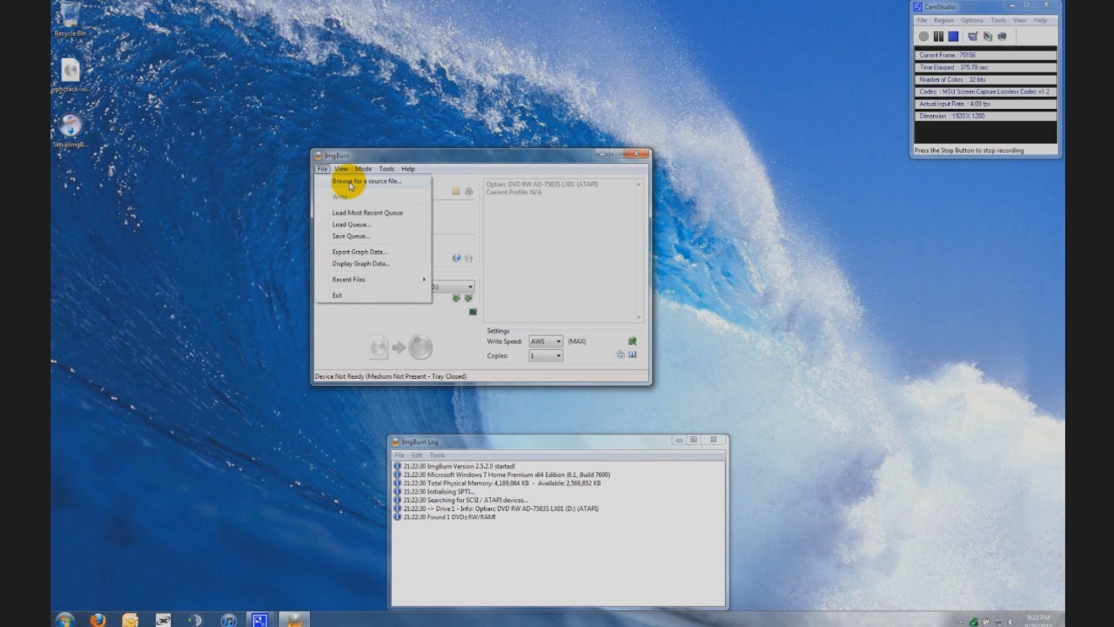
click(363, 181)
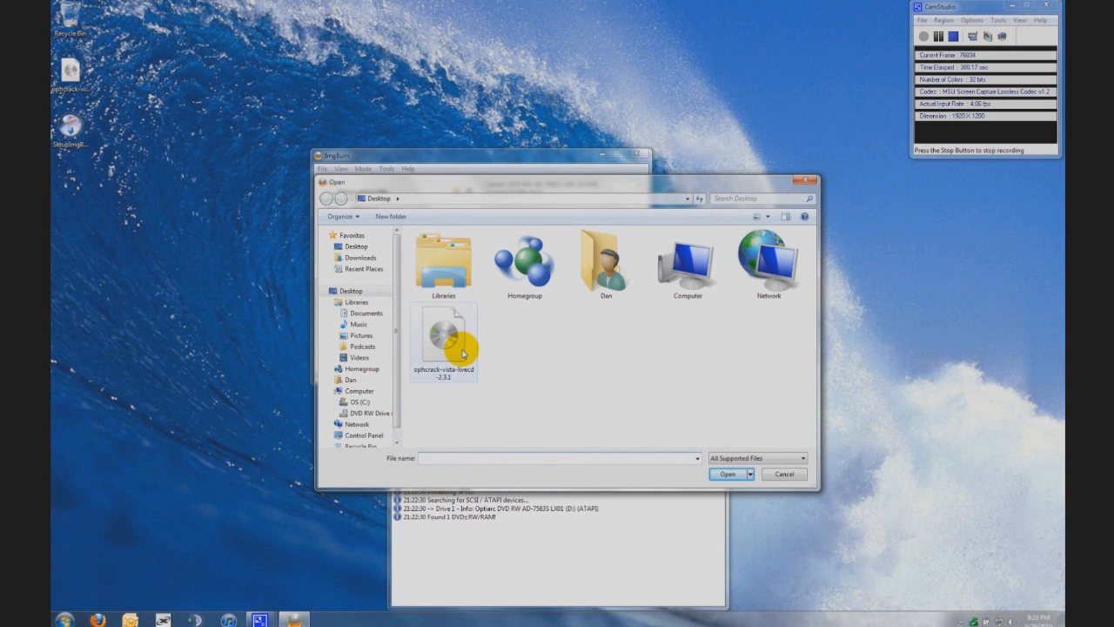
mouse_move(432, 398)
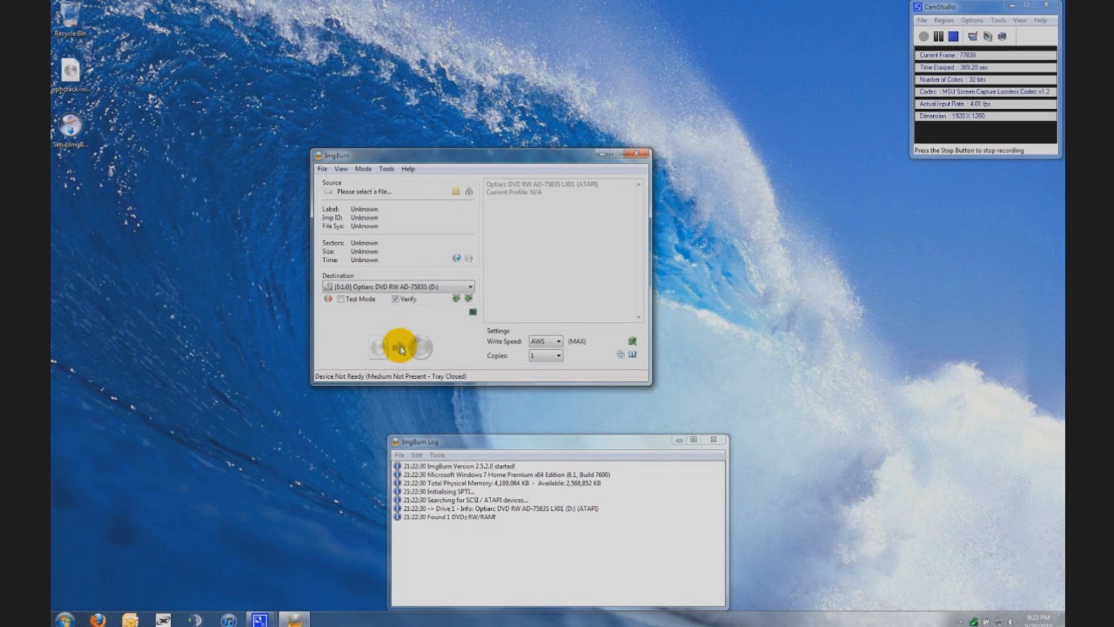
mouse_move(395, 348)
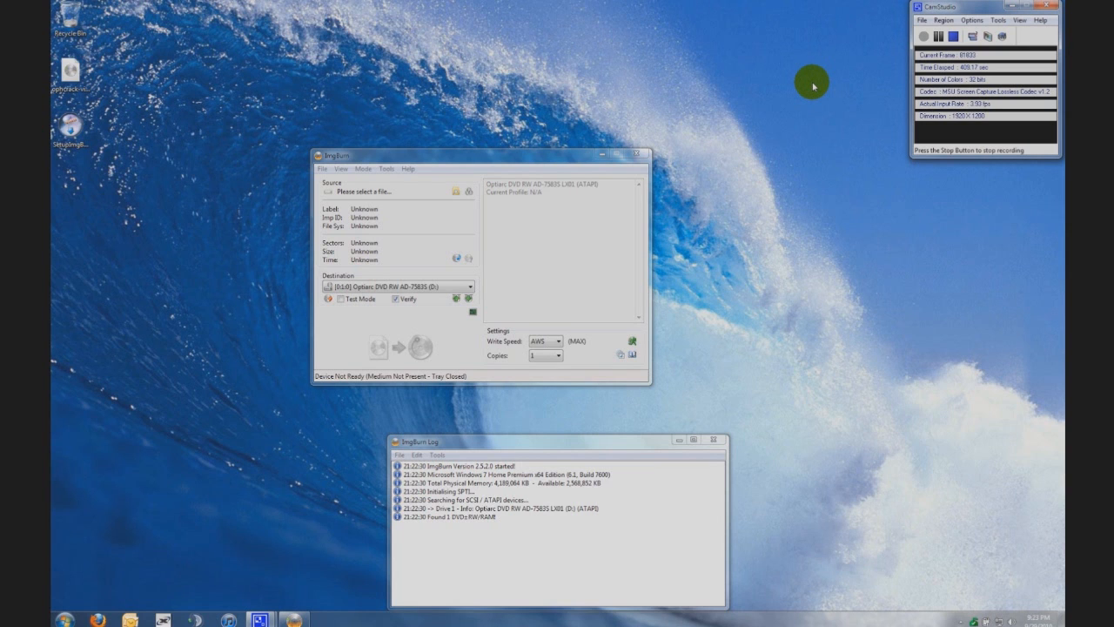
click(698, 435)
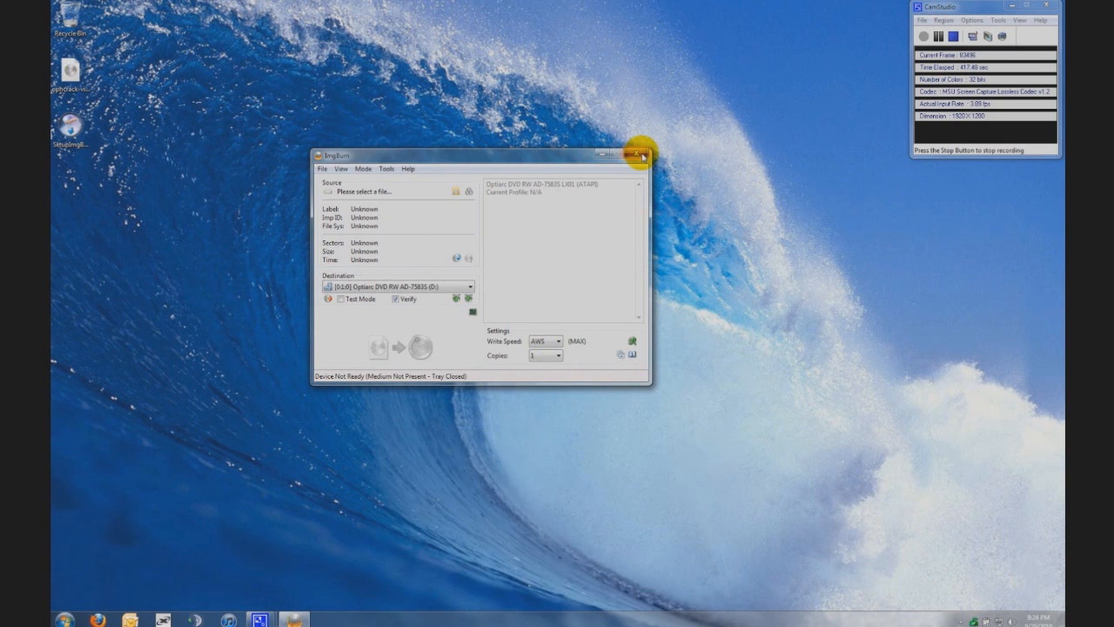
click(656, 155)
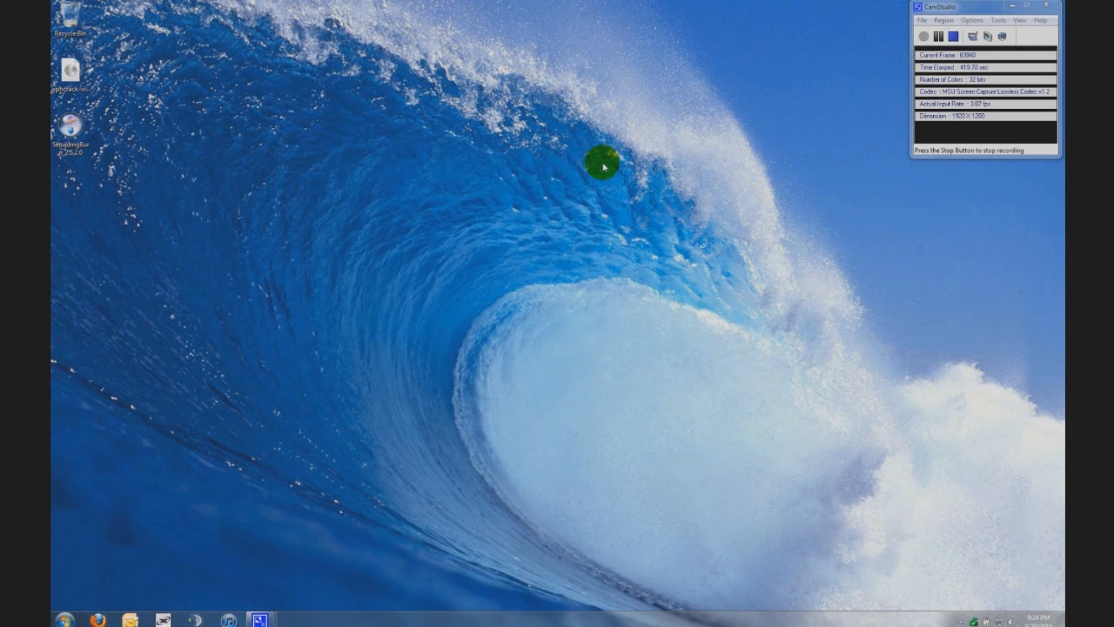